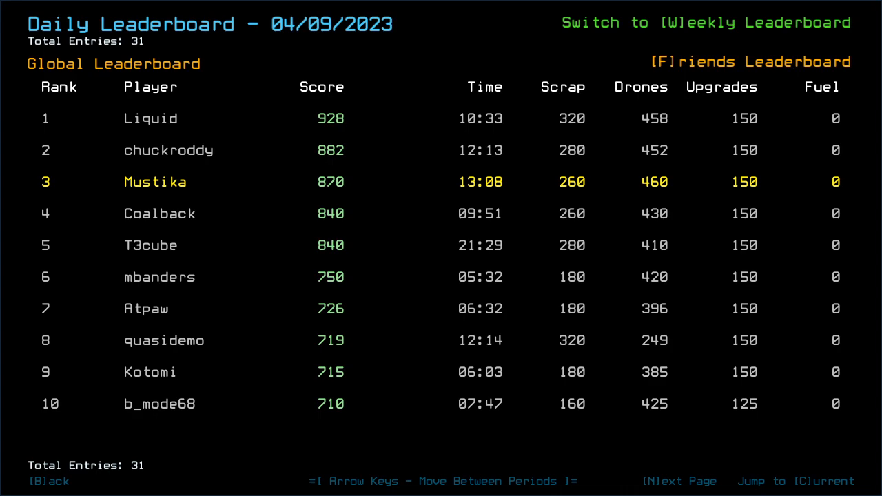
{"action": "mouse_move", "coordinate": [43, 264]}
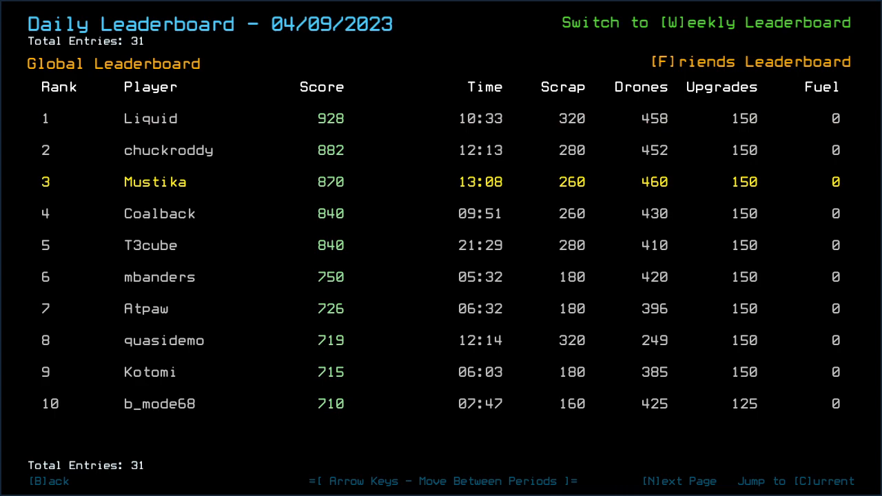
Step: Show ranks 11–20 on the 04/09/2023 global daily leaderboard
{"action": "left_click", "coordinate": [680, 481]}
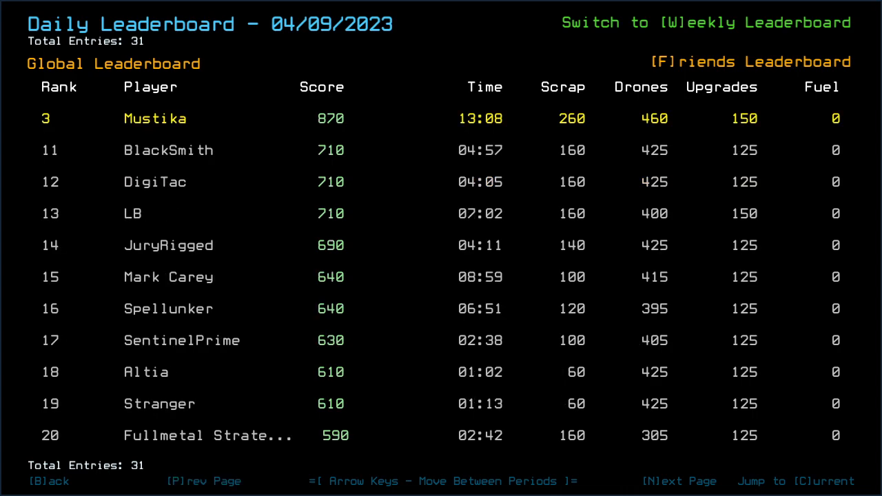
Step: Switch the 04/09/2023 daily leaderboard to friends-only results
{"action": "left_click", "coordinate": [678, 481]}
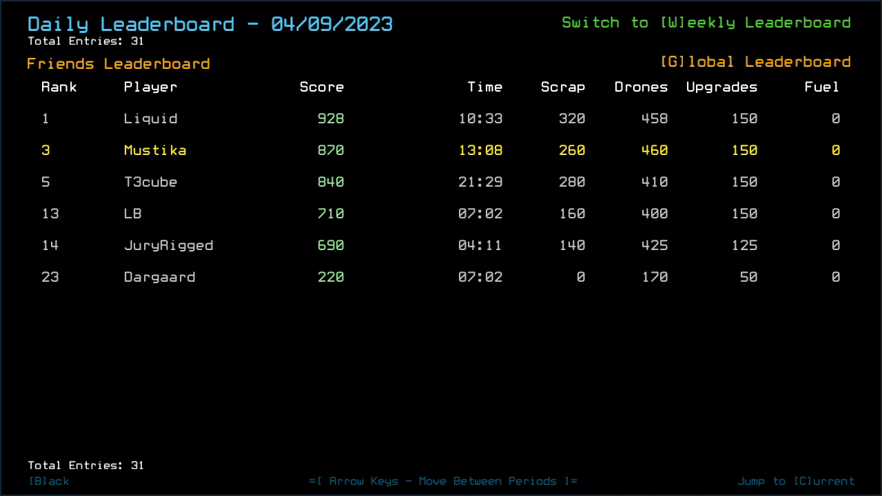
{"action": "mouse_move", "coordinate": [625, 326]}
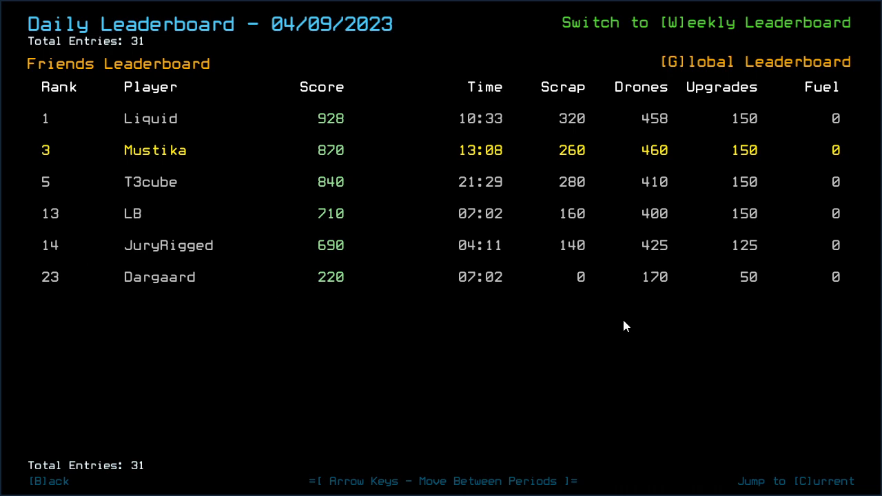
{"action": "mouse_move", "coordinate": [420, 78]}
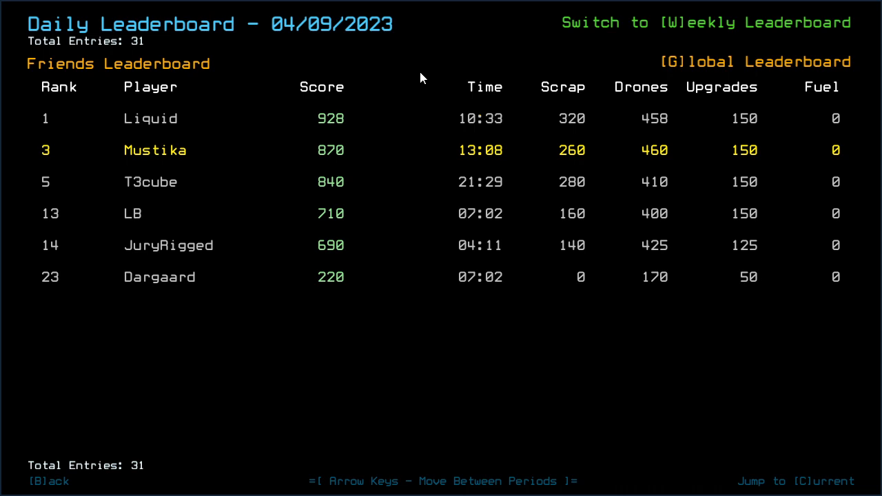
{"action": "mouse_move", "coordinate": [374, 98]}
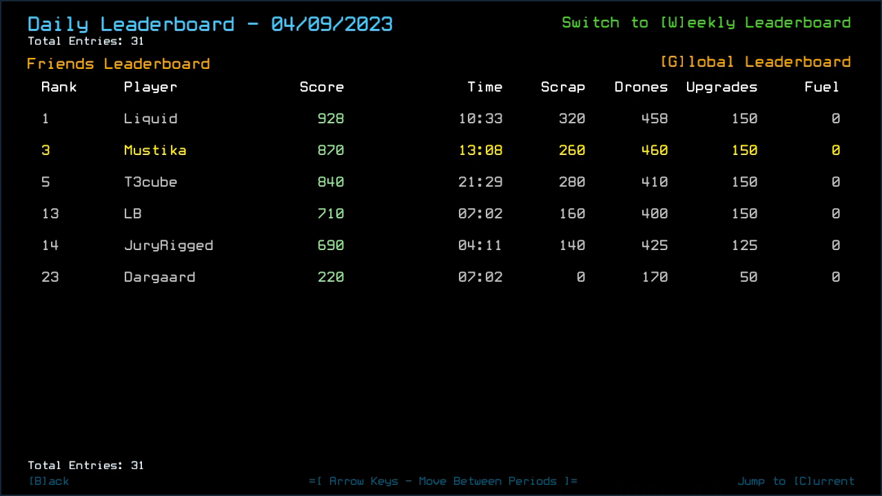
Step: View the friends' Modded Daily leaderboard for 04/08/2023, then return to 04/09/2023
{"action": "left_click", "coordinate": [49, 482]}
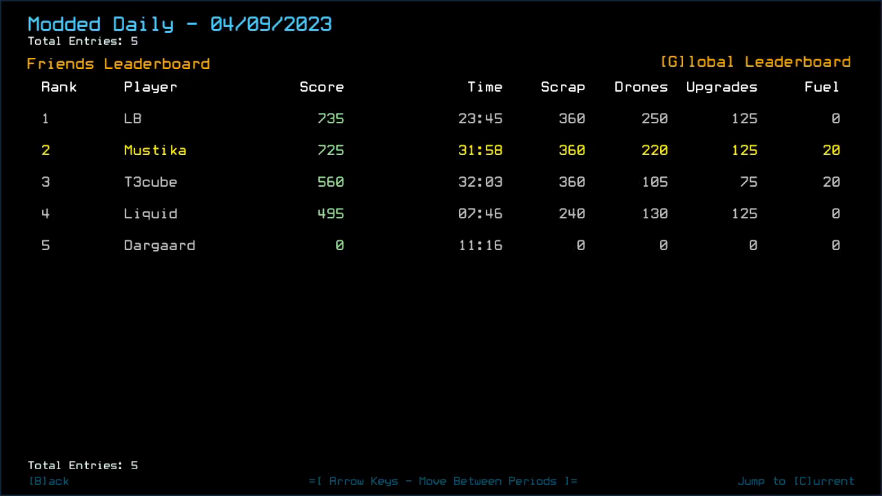
{"action": "key", "text": "Left"}
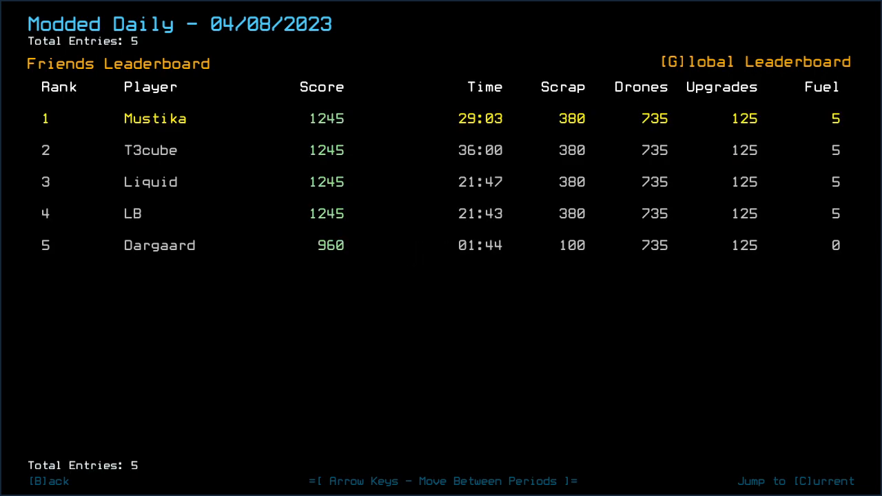
{"action": "key", "text": "right"}
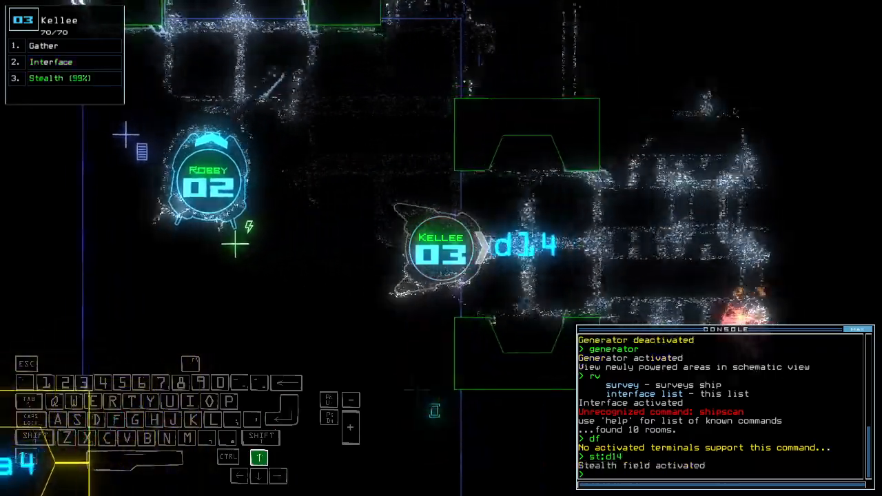
Step: Close the nearby doors with the cccc command while Kellee stays cloaked
{"action": "type", "text": "cccc"}
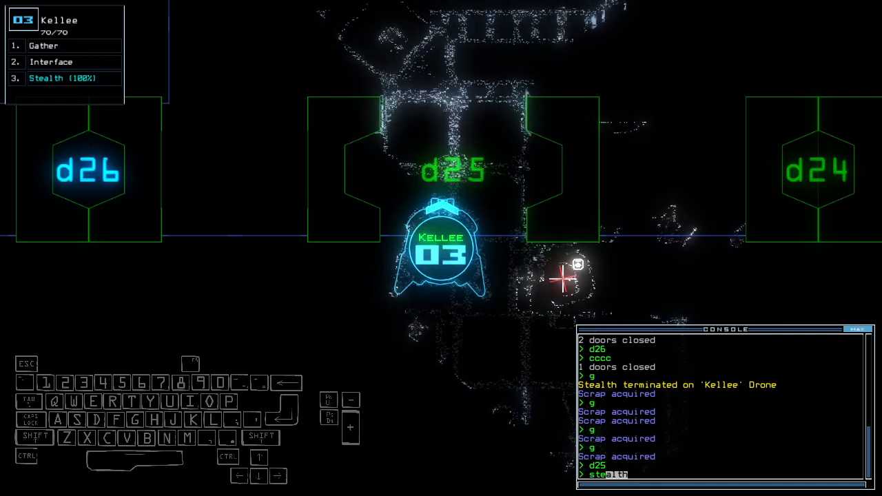
Step: Re-stealth Kellee, close a door, then stealth through door d26 to gather scrap
{"action": "key", "text": "enter"}
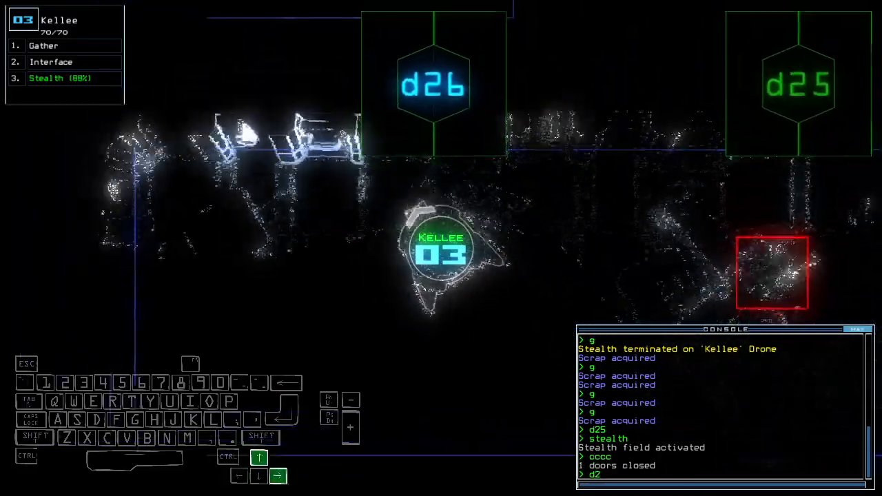
{"action": "type", "text": "c"}
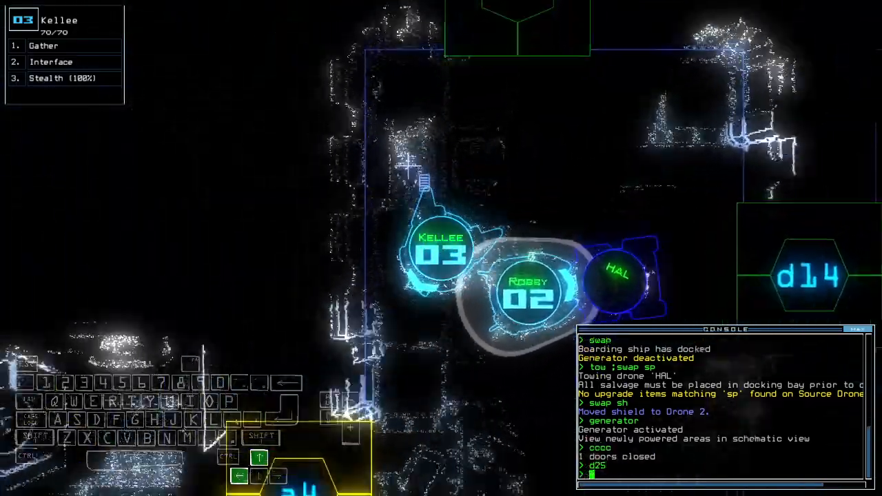
{"action": "type", "text": "st;d26"}
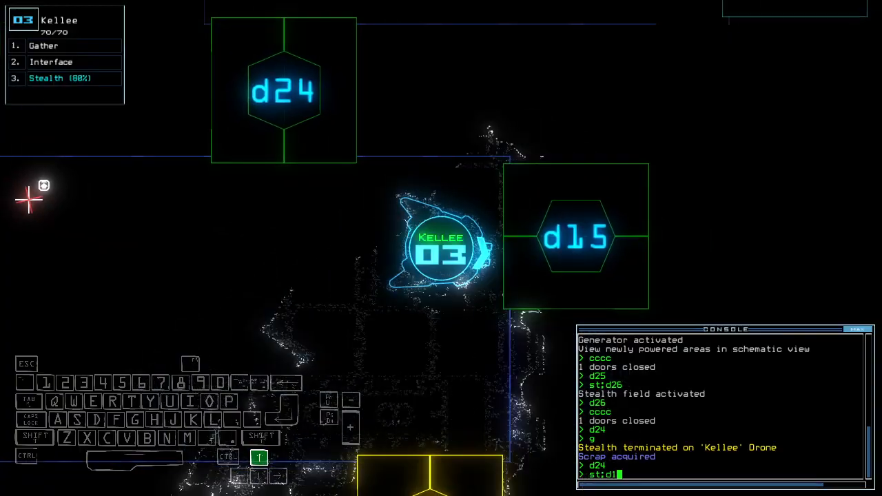
{"action": "type", "text": "st"}
{"action": "key", "text": "enter"}
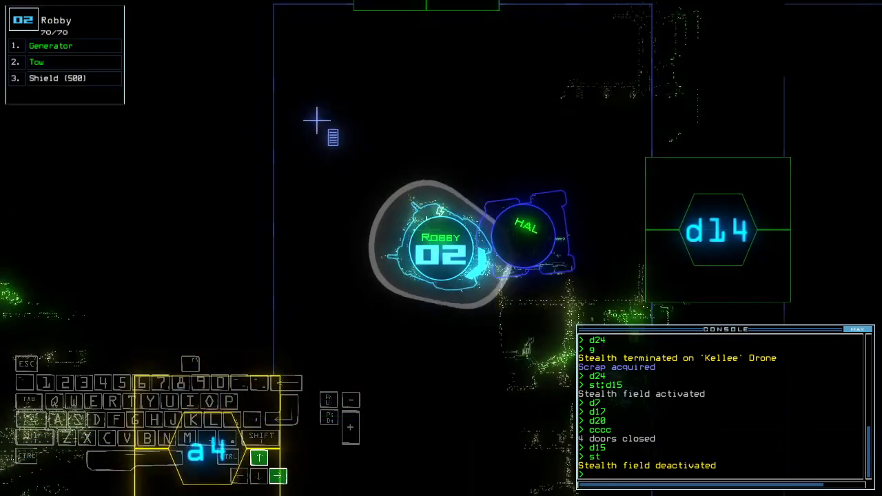
Step: Equip the shield on Robby and send Kellee stealthed through door d21
{"action": "key", "text": "'"}
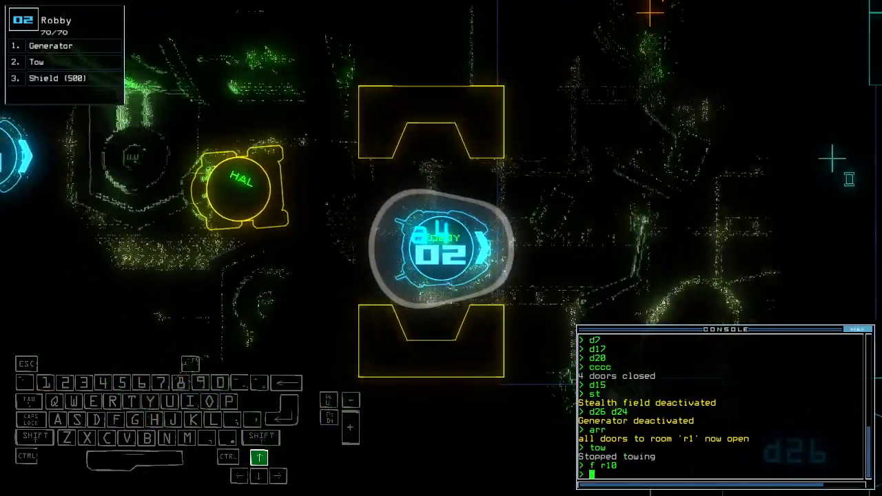
{"action": "type", "text": "sh"}
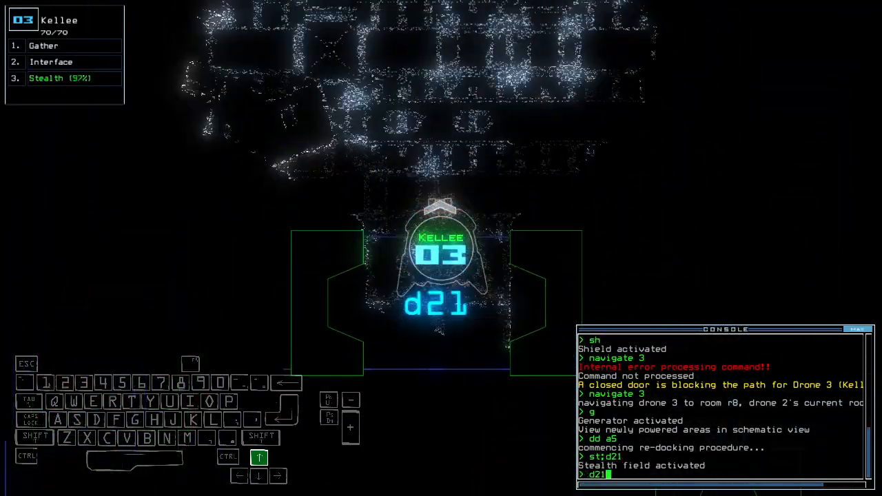
{"action": "key", "text": "enter"}
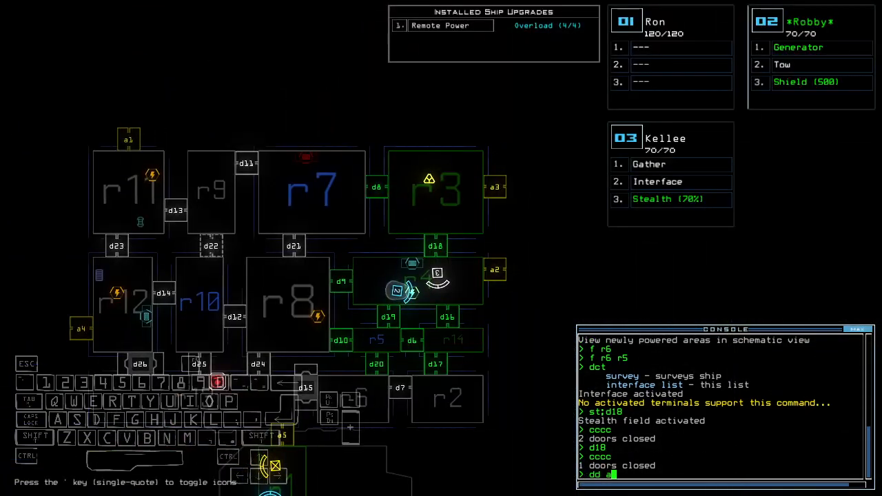
Step: Dock at a2, swap the stealth and shield upgrades onto drone 2, stealth and open all r1 doors
{"action": "type", "text": "dd a2"}
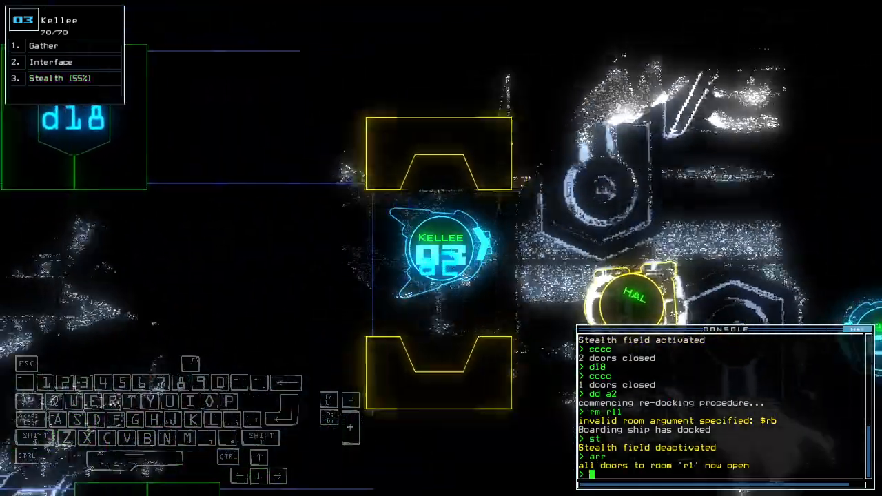
{"action": "type", "text": "swap st"}
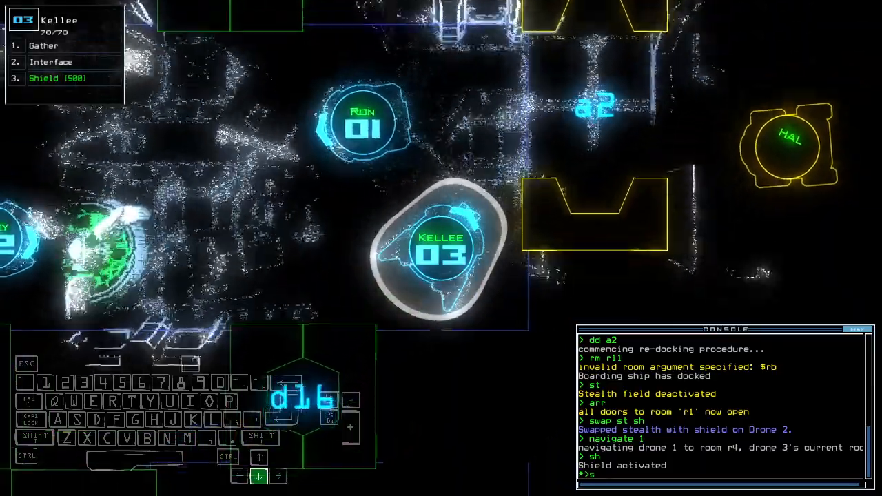
{"action": "type", "text": "swap 2"}
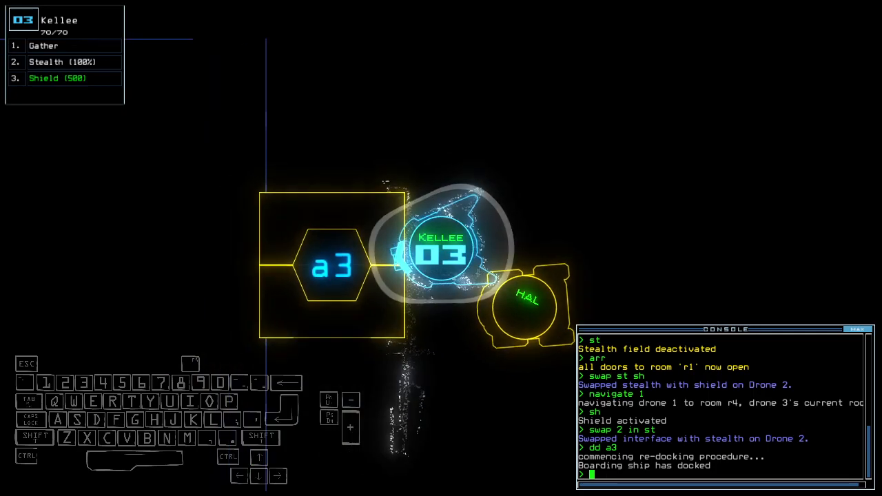
{"action": "type", "text": "st;arr"}
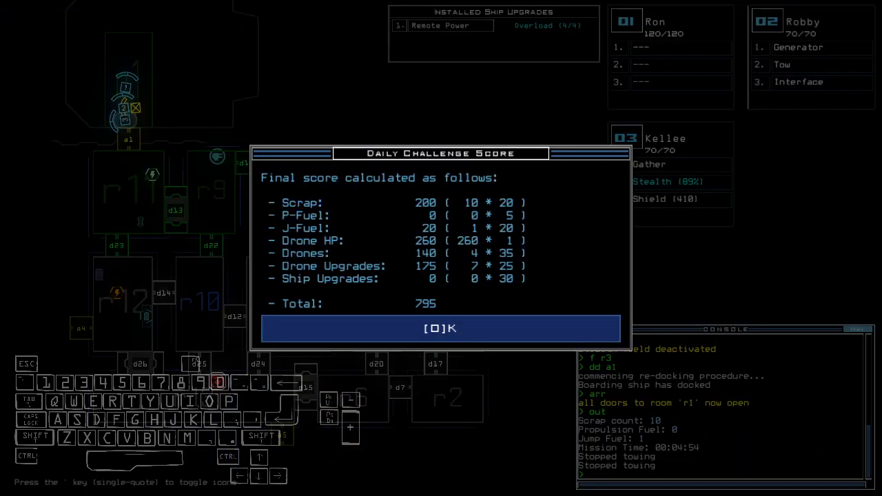
Step: Dismiss the 795-point Daily Challenge Score summary to reach the leaderboard
{"action": "left_click", "coordinate": [440, 328]}
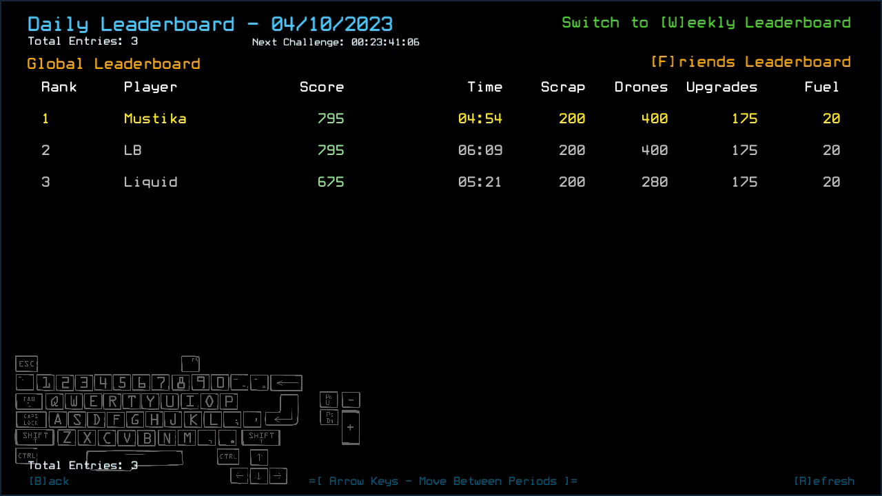
Step: Leave the 04/10/2023 leaderboard and start the next salvage mission
{"action": "key", "text": "Escape"}
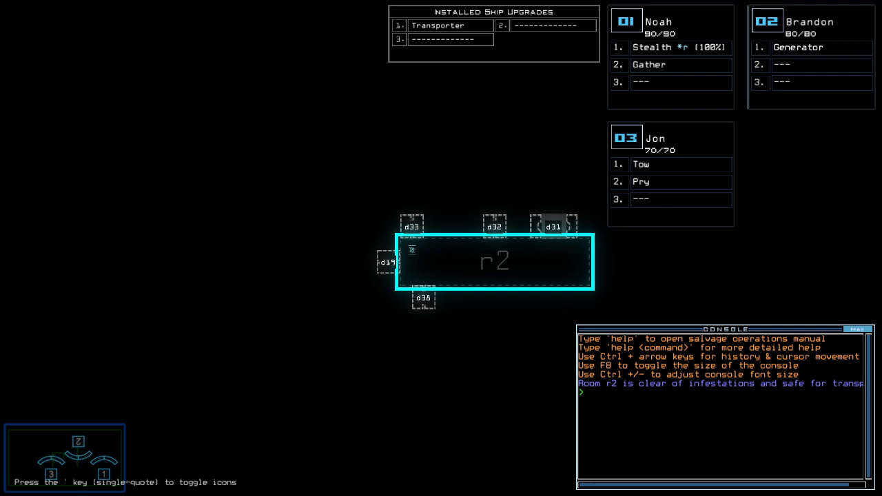
Step: Ready drone 3, transport drones 2 and 3 to r2, then stealth Jon through door d23
{"action": "type", "text": "ready 3;set"}
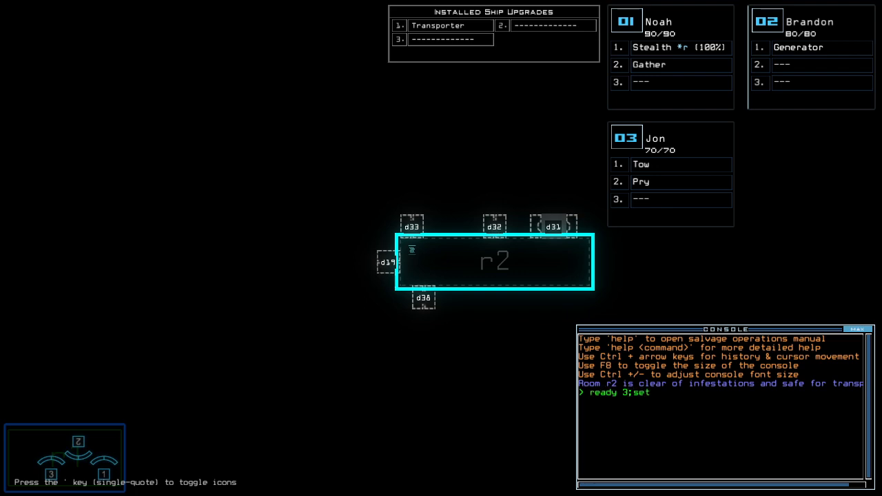
{"action": "type", "text": "2"}
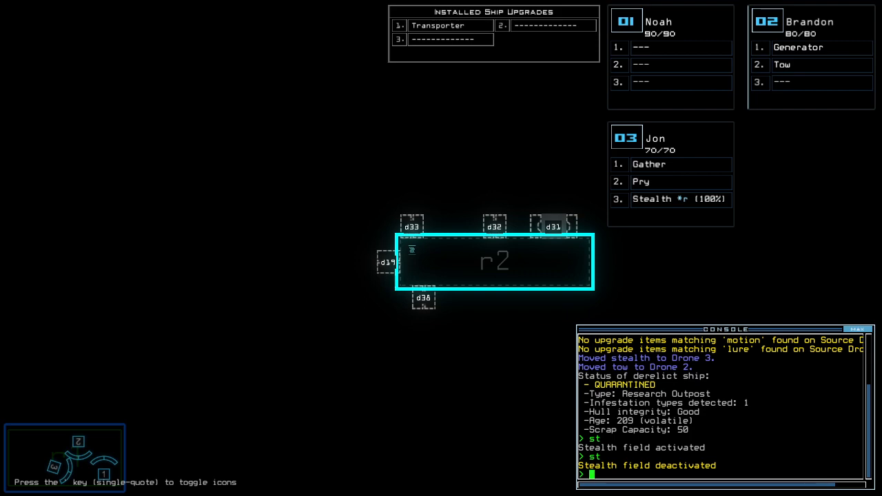
{"action": "type", "text": "transport 2 3 r2"}
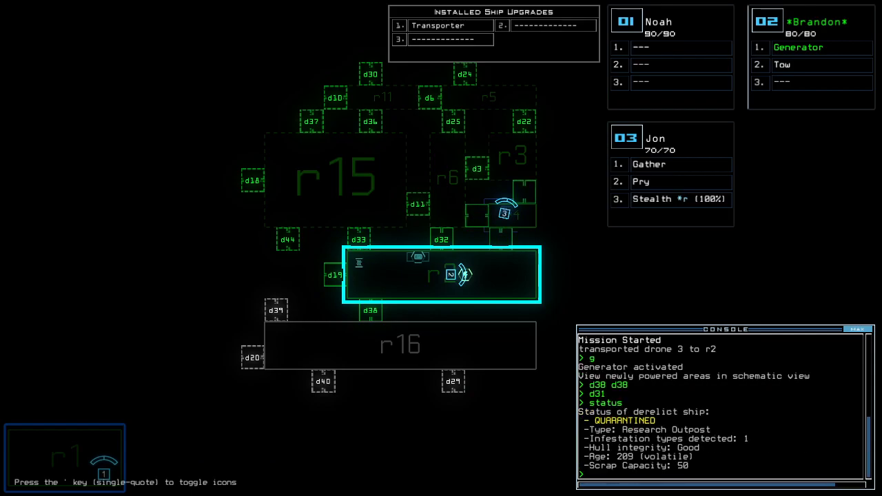
{"action": "type", "text": "st:d23"}
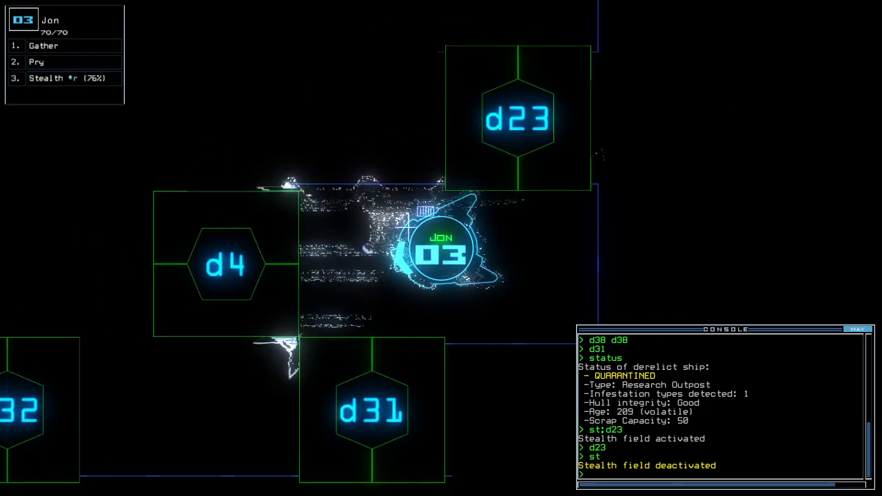
Step: Send Jon toward r3, then stealth it through door d24 and on past d22
{"action": "type", "text": "f r3"}
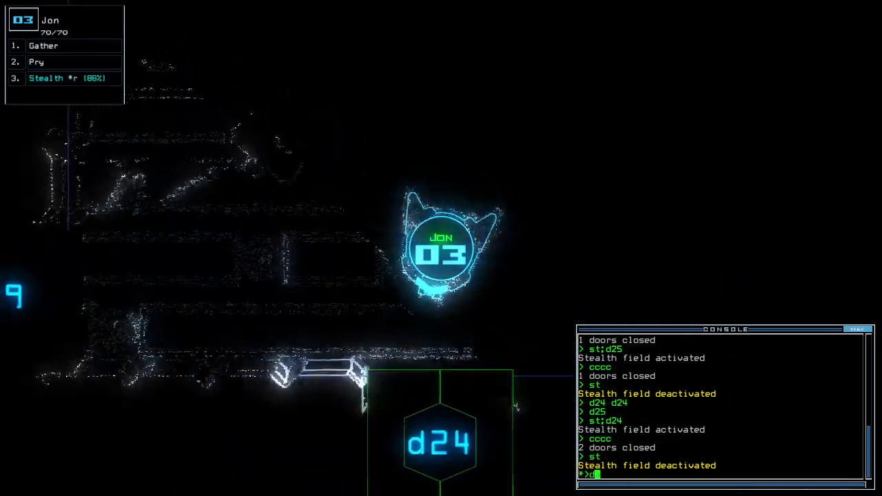
{"action": "type", "text": "d24"}
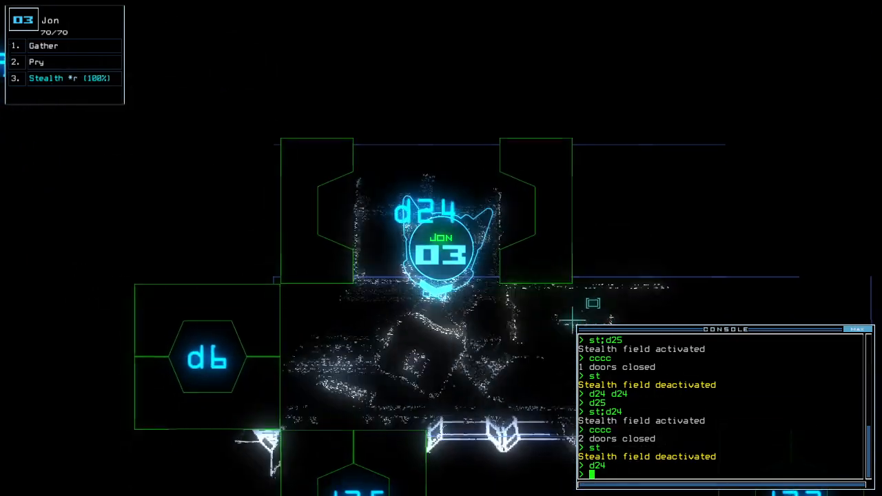
{"action": "type", "text": "st;d22"}
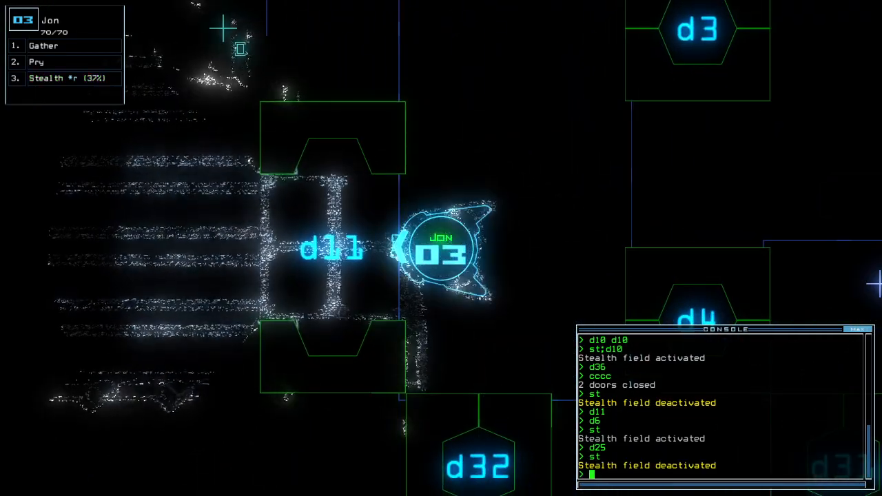
Step: Toggle Jon's stealth field back on beside door d11
{"action": "type", "text": "stealth"}
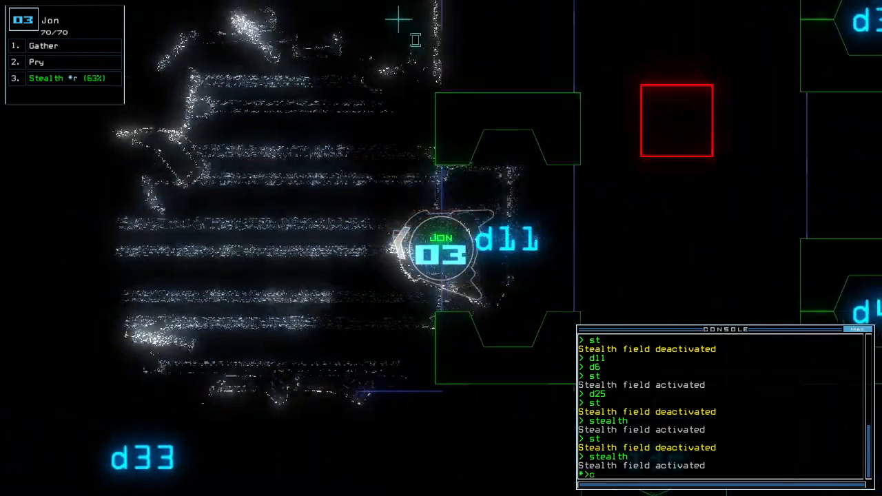
Step: Close doors with cccc and re-enable Jon's stealth near blocked door d18
{"action": "type", "text": "cccc"}
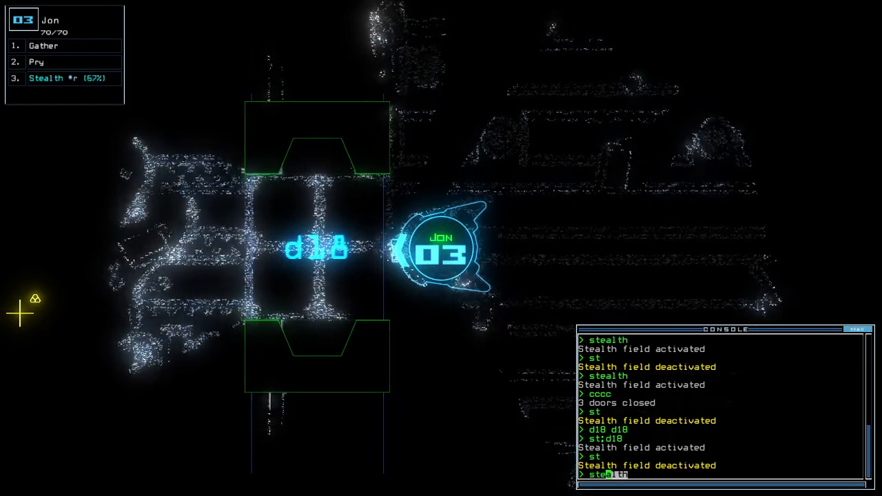
{"action": "key", "text": "enter"}
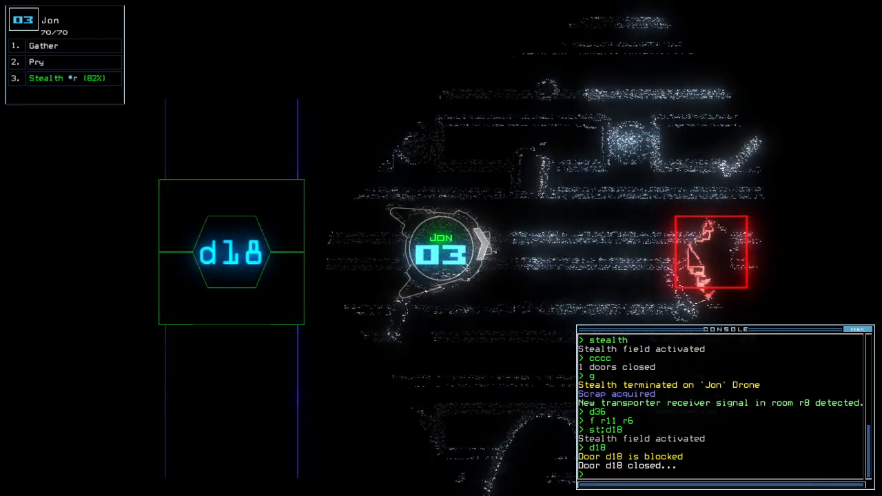
Step: Begin a door command while Jon gathers scrap on the way to r15
{"action": "type", "text": "d"}
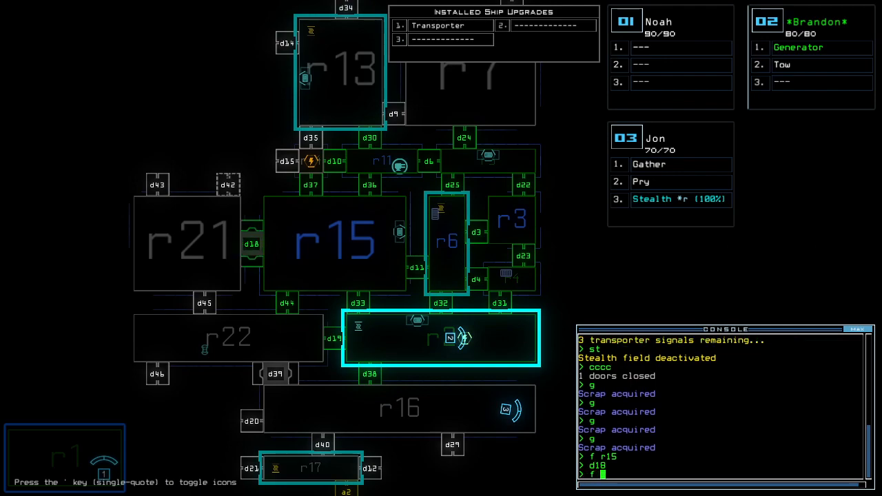
Step: Route the drone via r21 and doors d38, d18 and d36 toward the generator
{"action": "type", "text": "r21"}
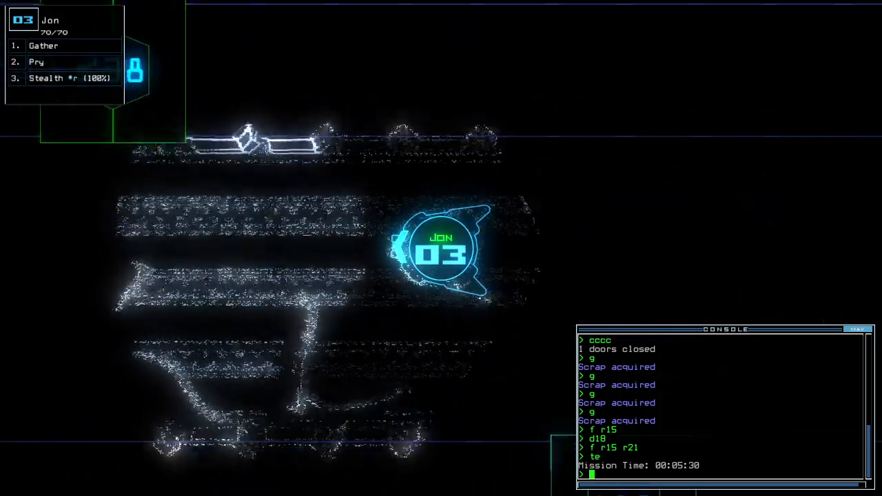
{"action": "type", "text": "d38"}
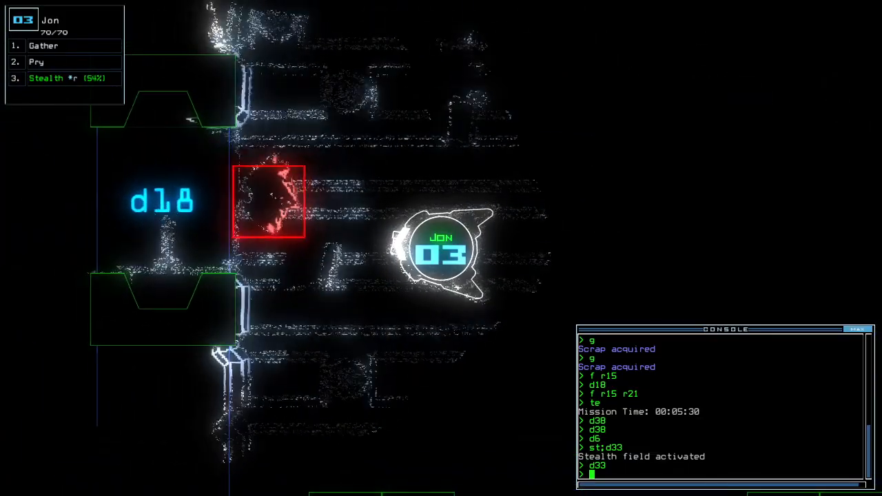
{"action": "type", "text": "d18"}
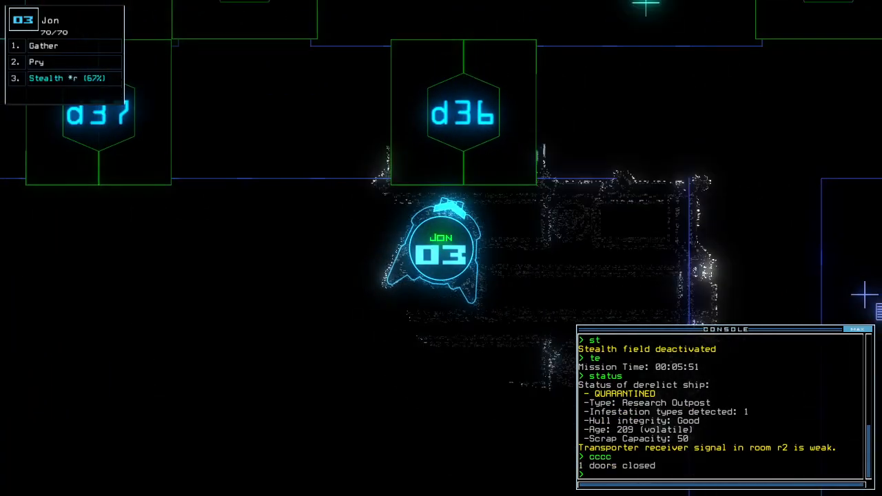
{"action": "type", "text": "d36"}
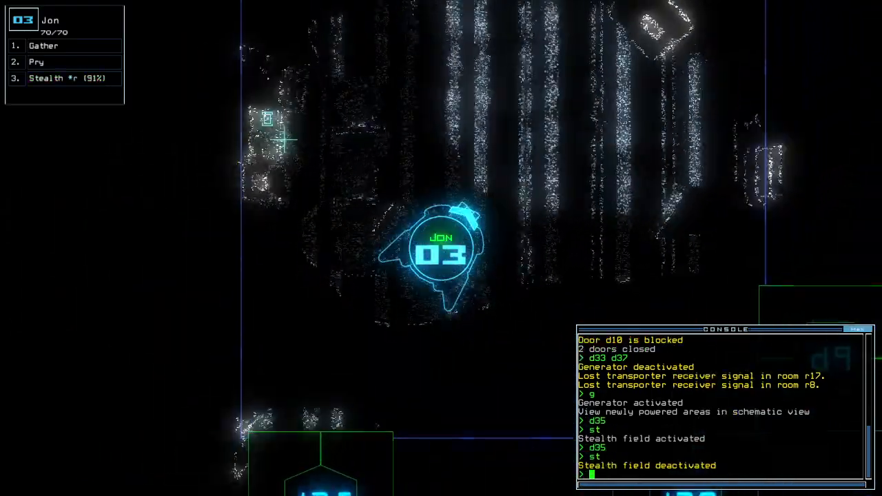
Step: Stealth through door d1 and re-cloak with the stealth command
{"action": "type", "text": "st;d1"}
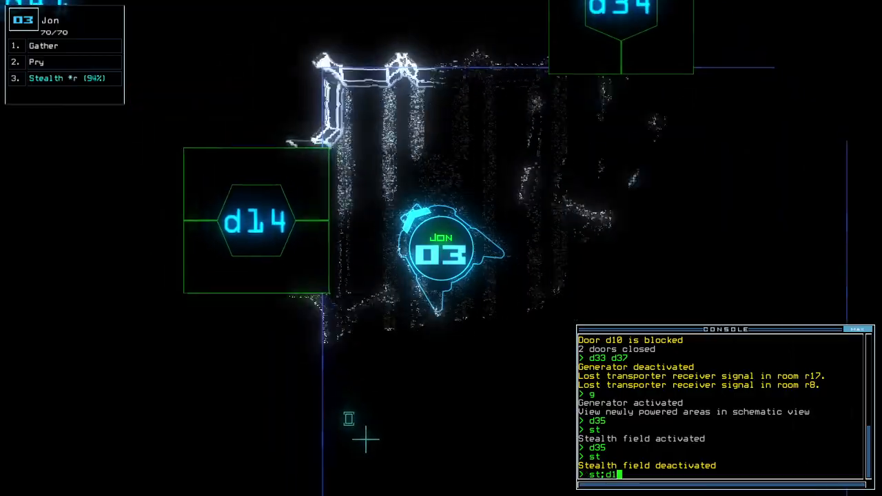
{"action": "key", "text": "enter"}
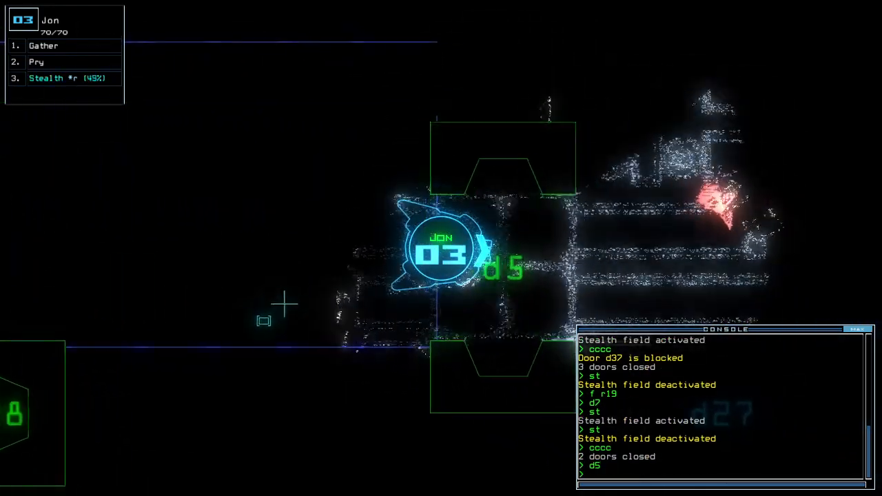
{"action": "type", "text": "stealth"}
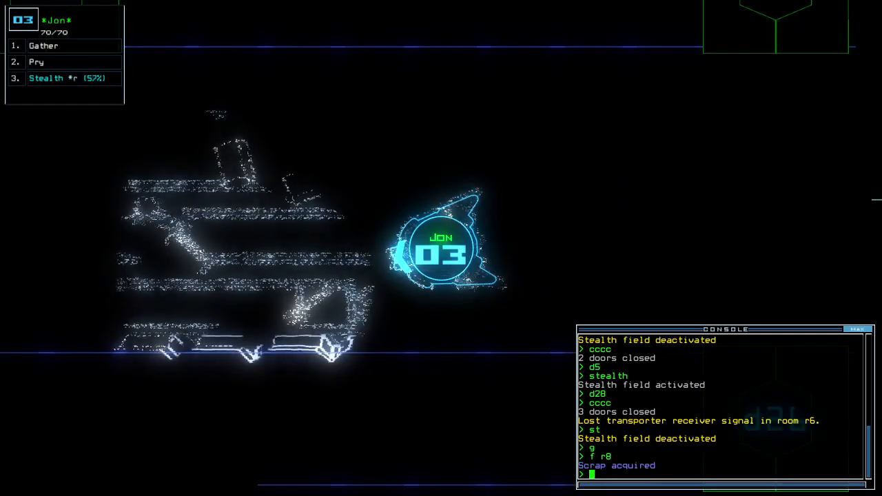
Step: Pass door d27 and toggle stealth before bringing up the schematic
{"action": "type", "text": "d27"}
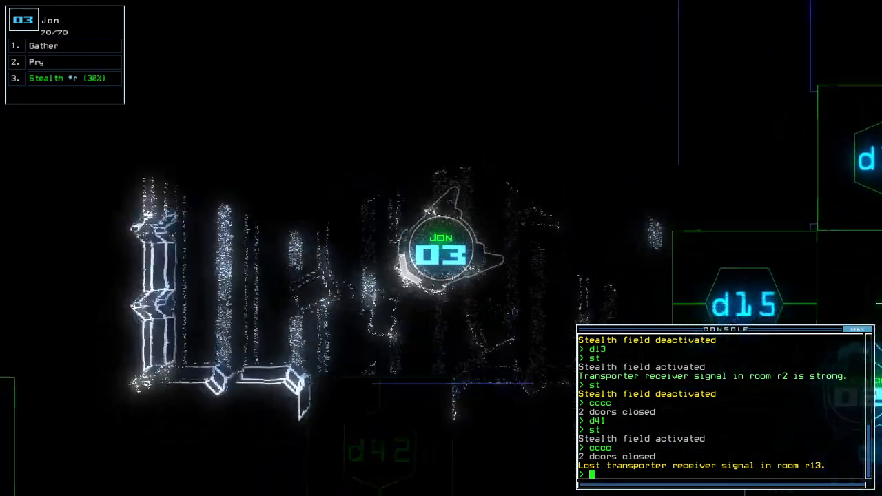
{"action": "type", "text": "st"}
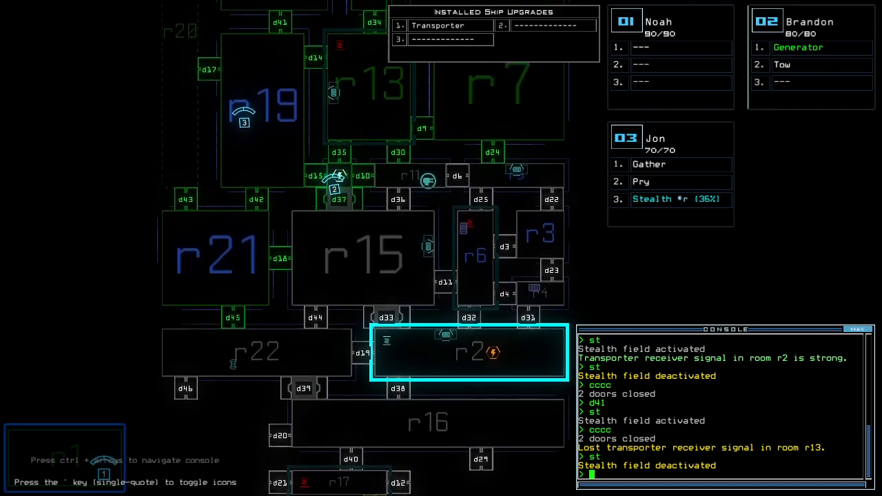
Step: Send the drone toward r19 on the way to gathering scrap and towing drone 2
{"action": "type", "text": "f r19"}
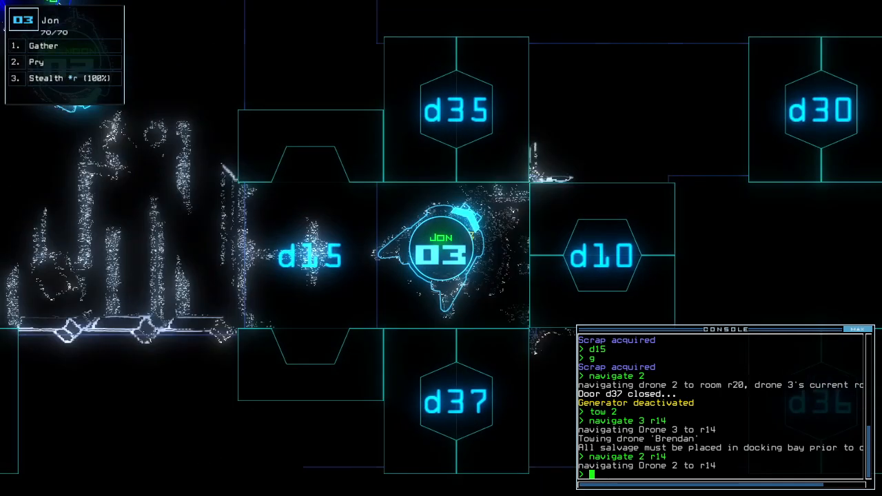
Step: Have drone 2 power the generator before the doors are pried and towing stops
{"action": "type", "text": "generator 2"}
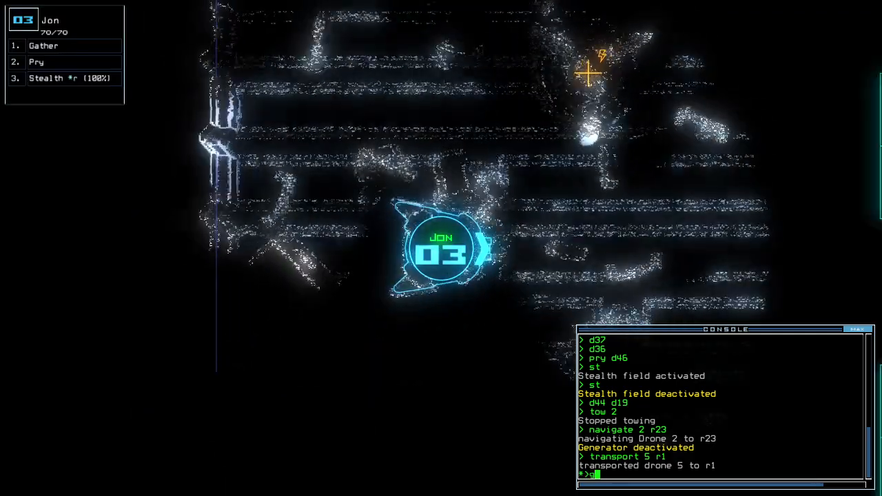
Step: Power the generator with drone 2, end the run at 755 points and dismiss the score dialog
{"action": "type", "text": "generator 2"}
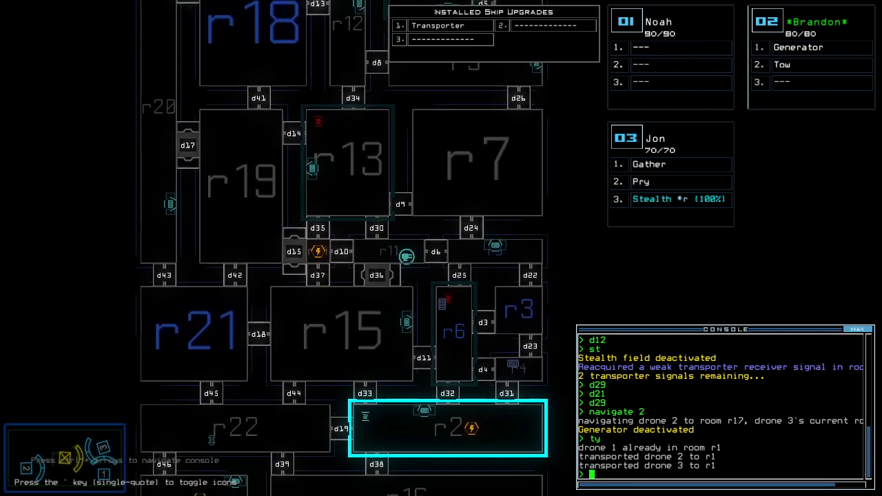
{"action": "scroll", "scroll_direction": "down", "scroll_amount": 3}
{"action": "type", "text": "out"}
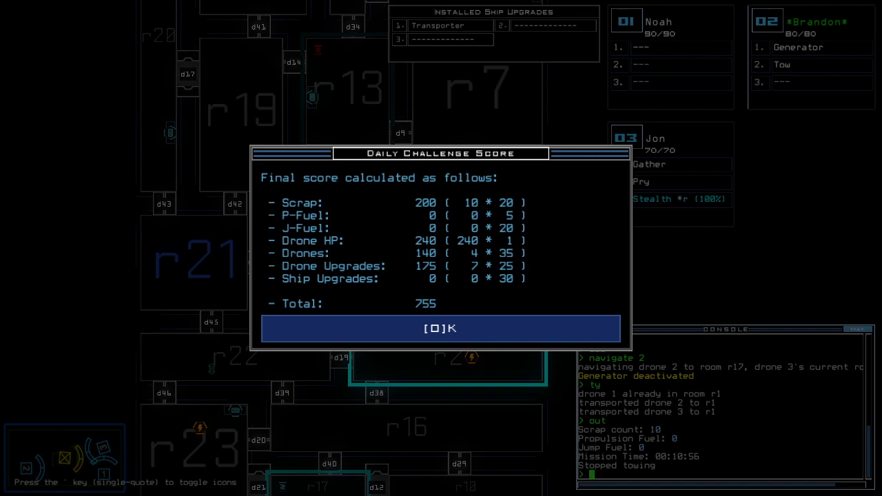
{"action": "left_click", "coordinate": [440, 328]}
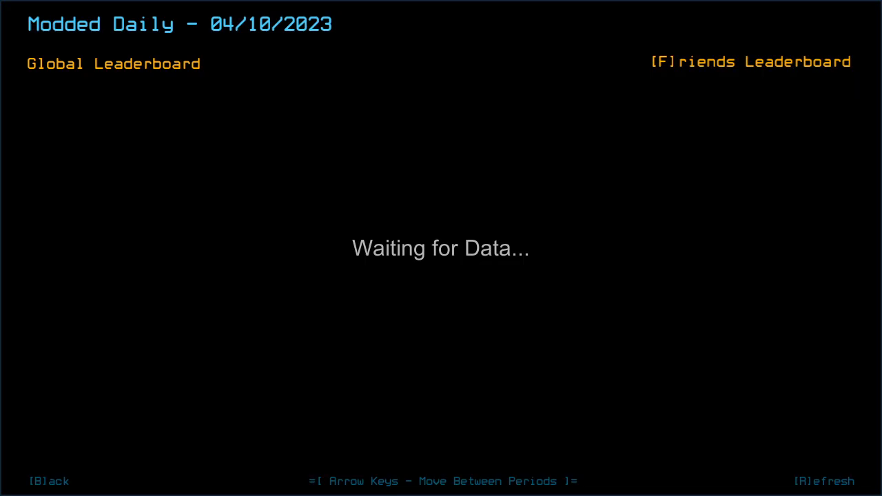